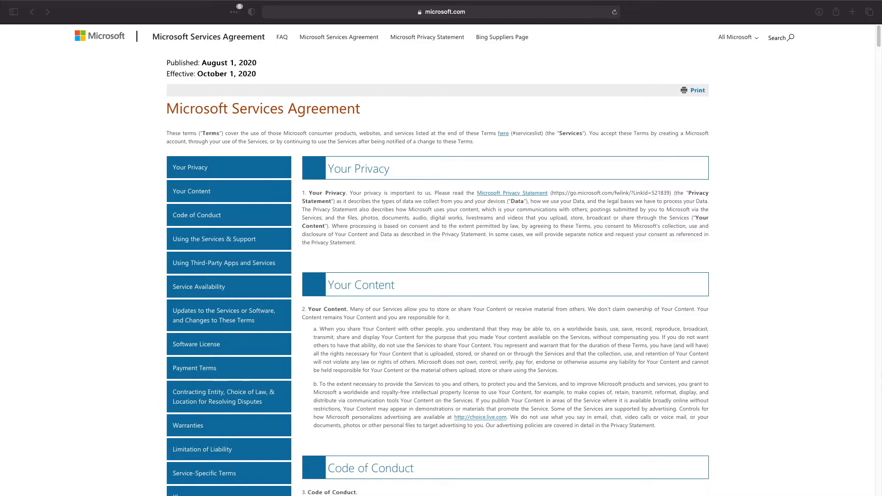
- Create the Microsoft365 shared folder from Control Panel with data checksum enabled and apply it
{"action": "scroll", "scroll_direction": "down", "scroll_amount": 3}
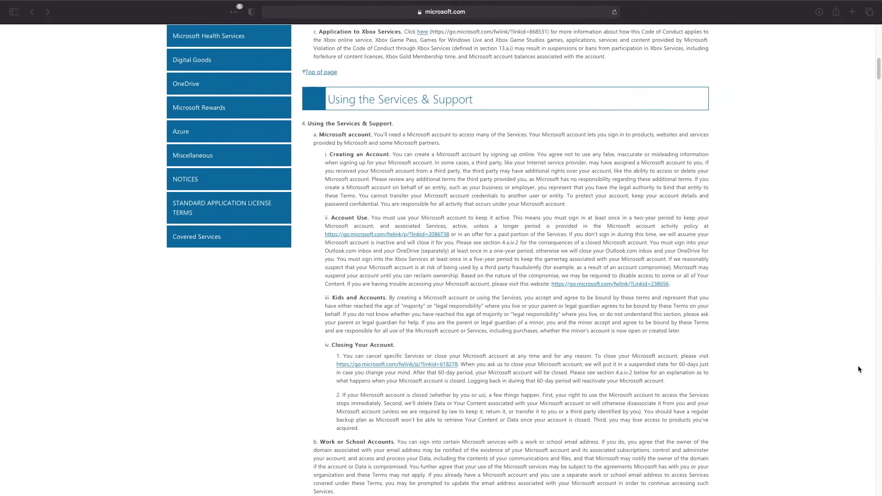
{"action": "scroll", "scroll_direction": "down", "scroll_amount": 3}
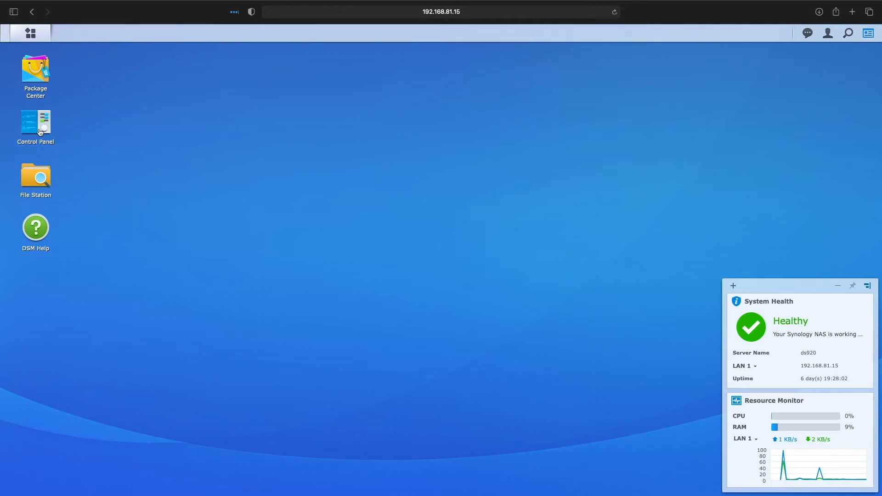
{"action": "double_click", "coordinate": [34, 127]}
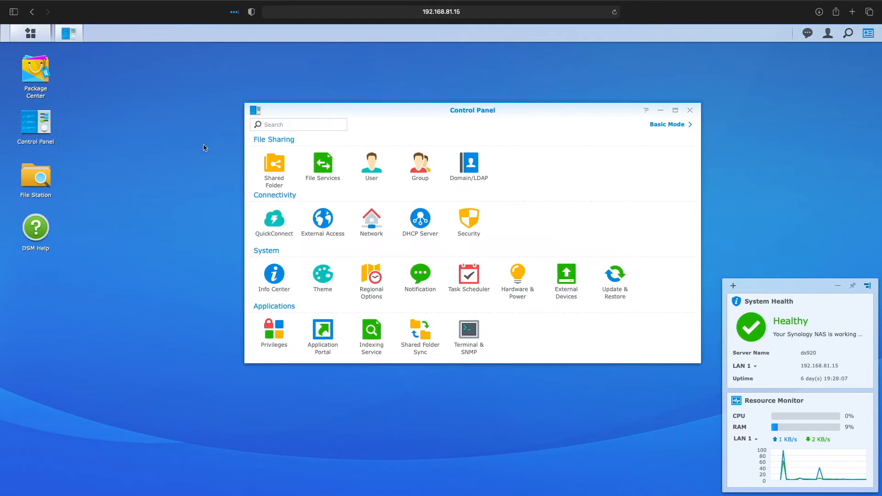
{"action": "left_click", "coordinate": [274, 164]}
{"action": "type", "text": "Microsoft365"}
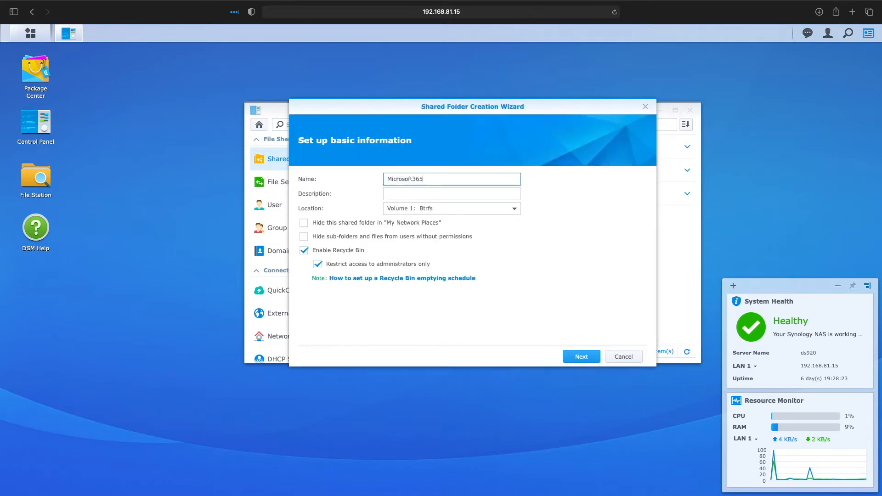
{"action": "left_click", "coordinate": [581, 357]}
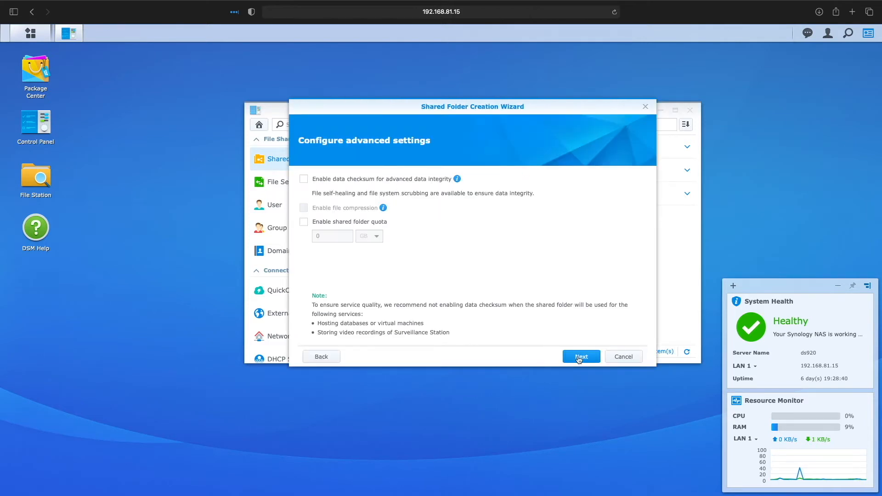
{"action": "left_click", "coordinate": [304, 179]}
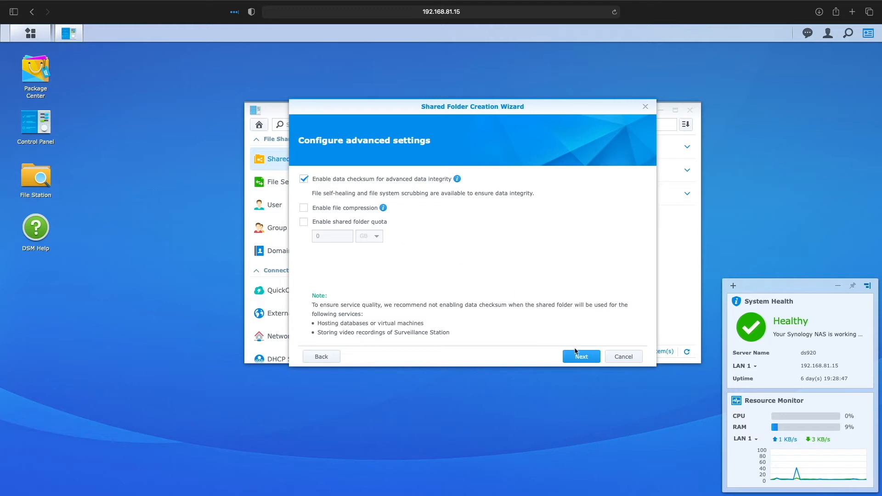
{"action": "left_click", "coordinate": [581, 357]}
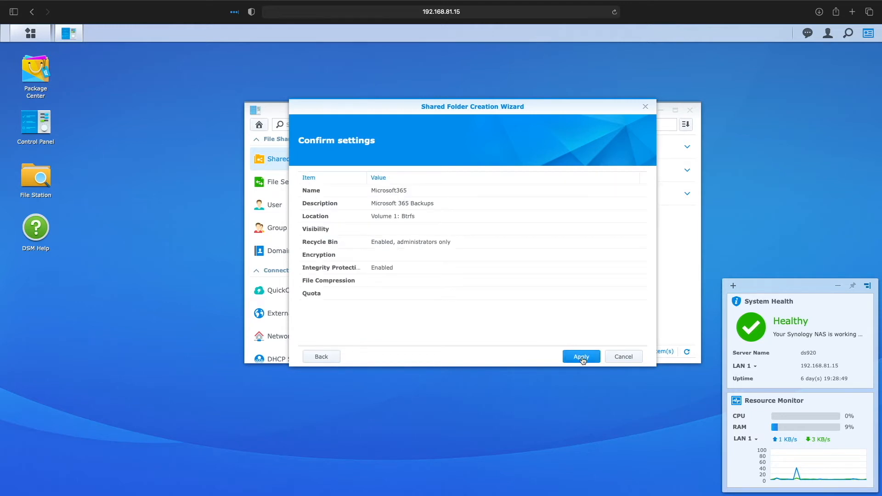
{"action": "left_click", "coordinate": [581, 356]}
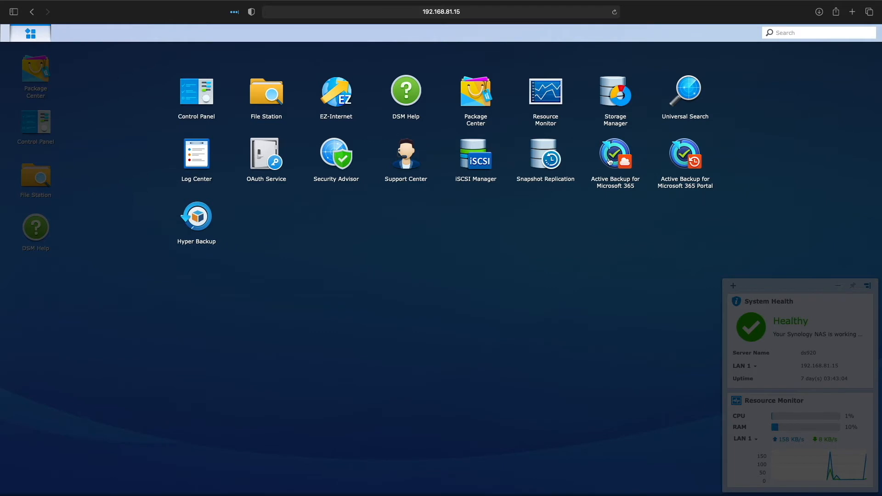
- Launch Active Backup for Microsoft 365 and start a brand-new backup task from the Task List
{"action": "double_click", "coordinate": [615, 153]}
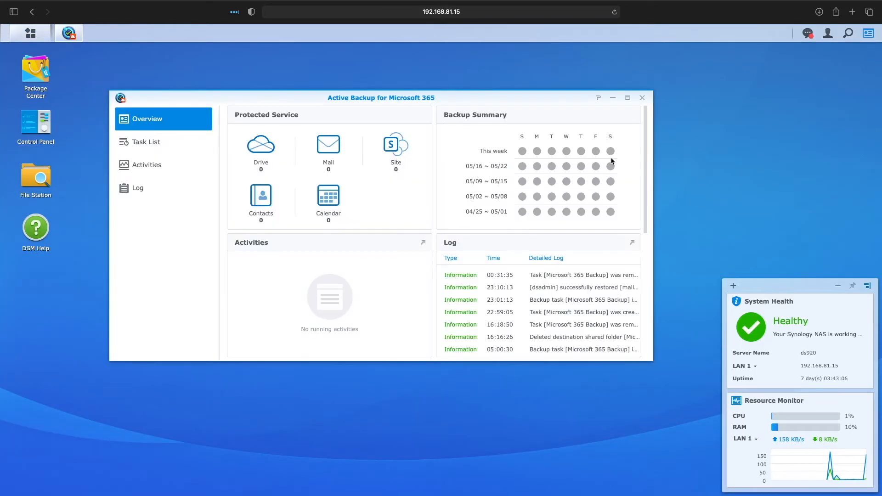
{"action": "left_click", "coordinate": [147, 141]}
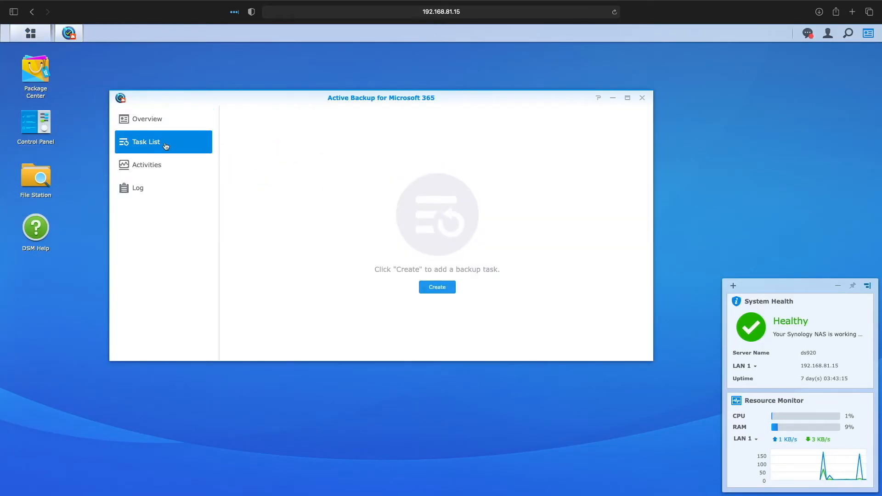
{"action": "mouse_move", "coordinate": [261, 204]}
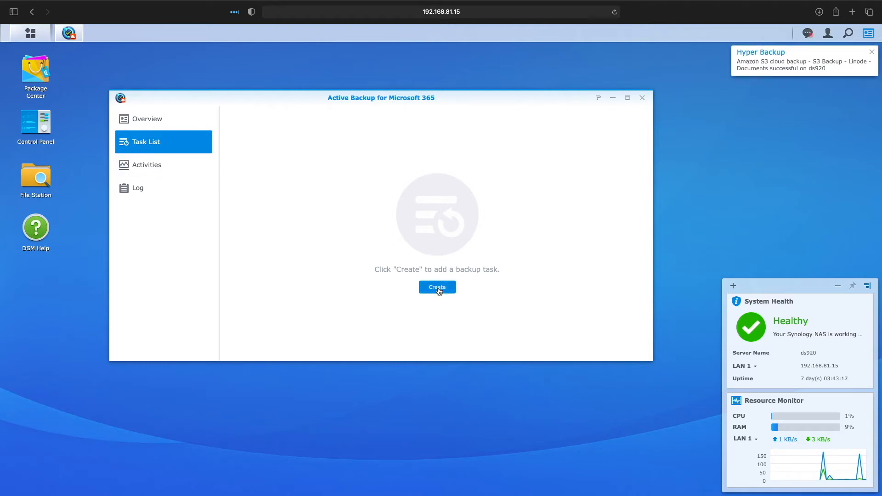
{"action": "left_click", "coordinate": [437, 287]}
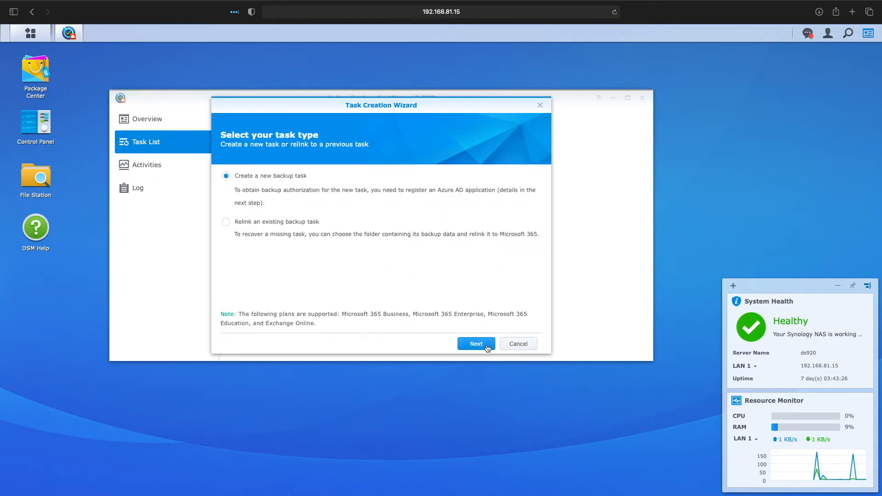
{"action": "left_click", "coordinate": [476, 344]}
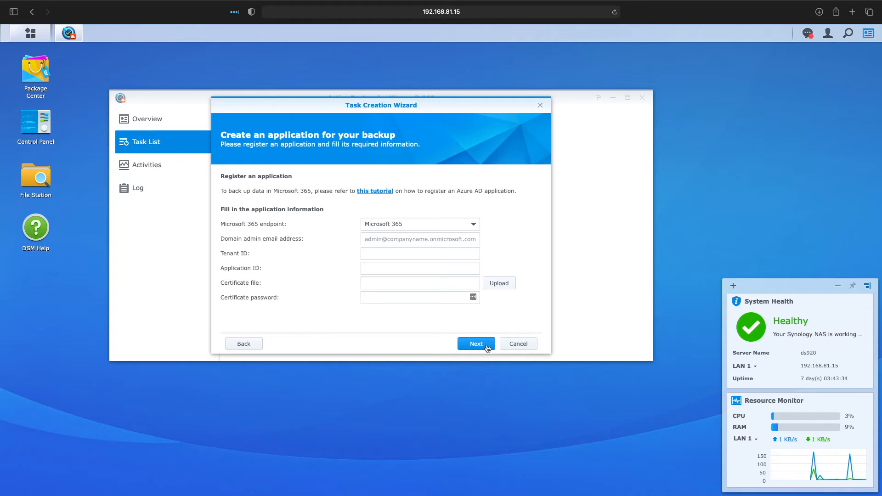
{"action": "mouse_move", "coordinate": [375, 191]}
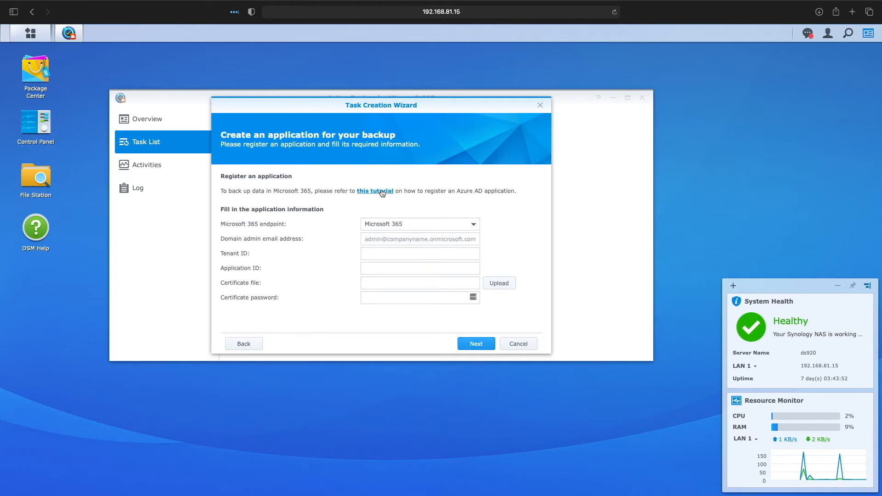
- Follow the 'this tutorial' link to the Azure AD app registration guide
{"action": "left_click", "coordinate": [375, 191]}
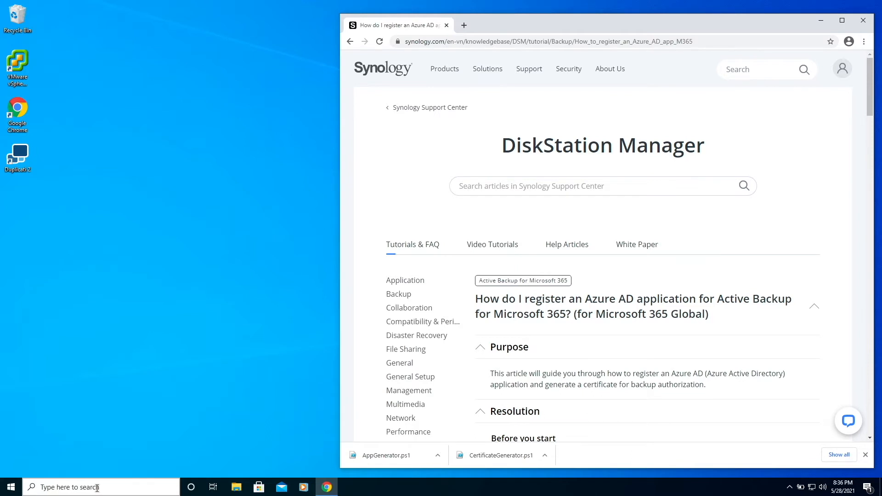
- Start PowerShell as administrator and copy the Set-ExecutionPolicy command from the tutorial
{"action": "type", "text": "powershe"}
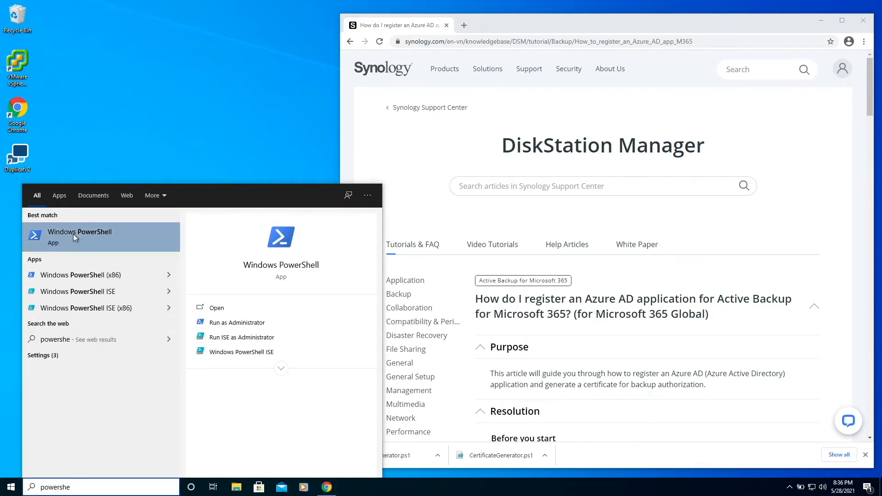
{"action": "mouse_move", "coordinate": [99, 246]}
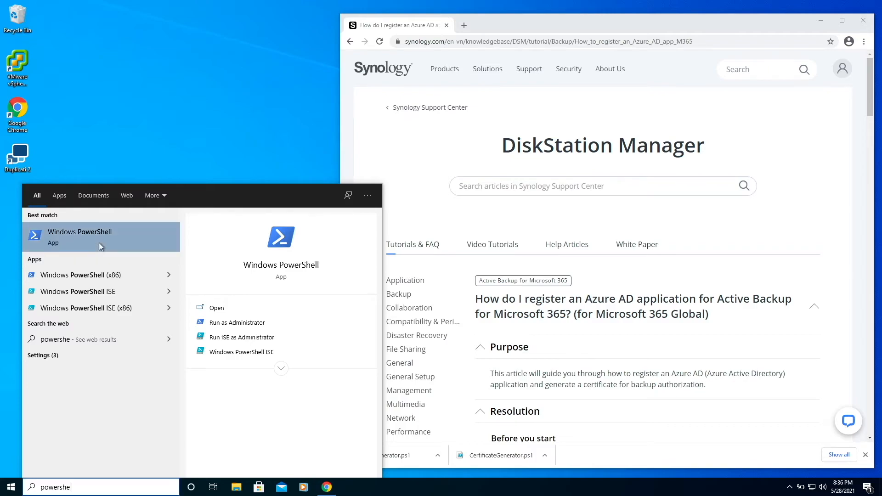
{"action": "mouse_move", "coordinate": [369, 300]}
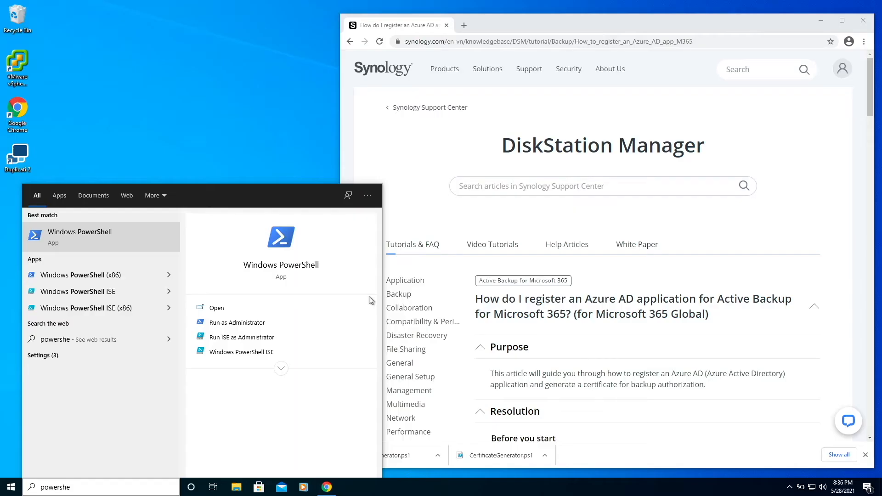
{"action": "left_click", "coordinate": [237, 323]}
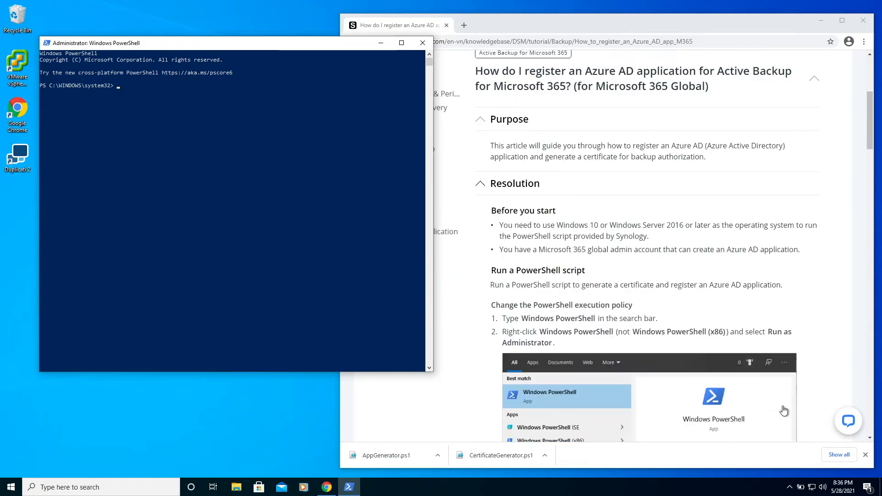
{"action": "scroll", "scroll_direction": "down", "scroll_amount": 3}
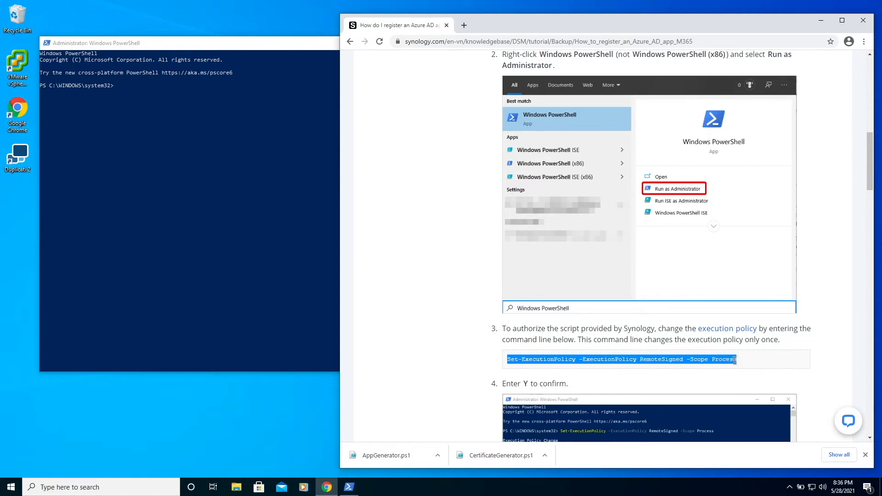
{"action": "left_click", "coordinate": [44, 43]}
{"action": "type", "text": "cd"}
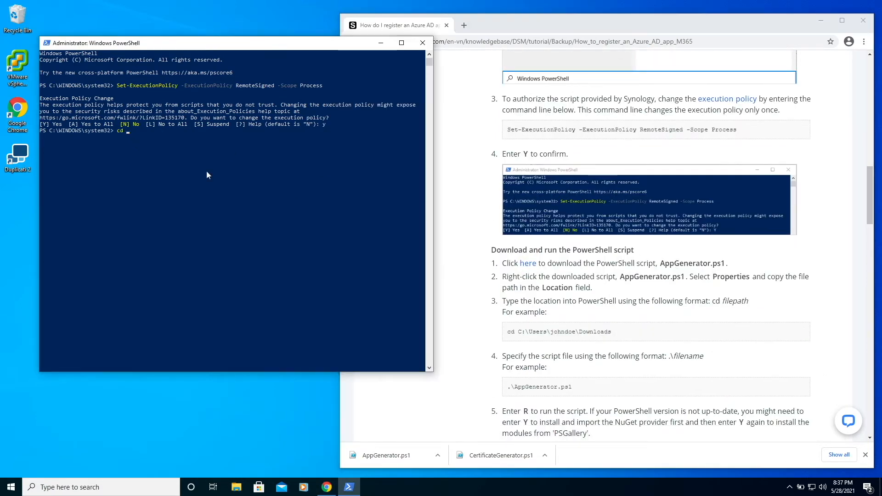
- Run .\AppGenerator.ps1 from the user folder, approve R, NuGet and PSGallery, and enter a certificate password
{"action": "type", "text": "C:\\Users\\j"}
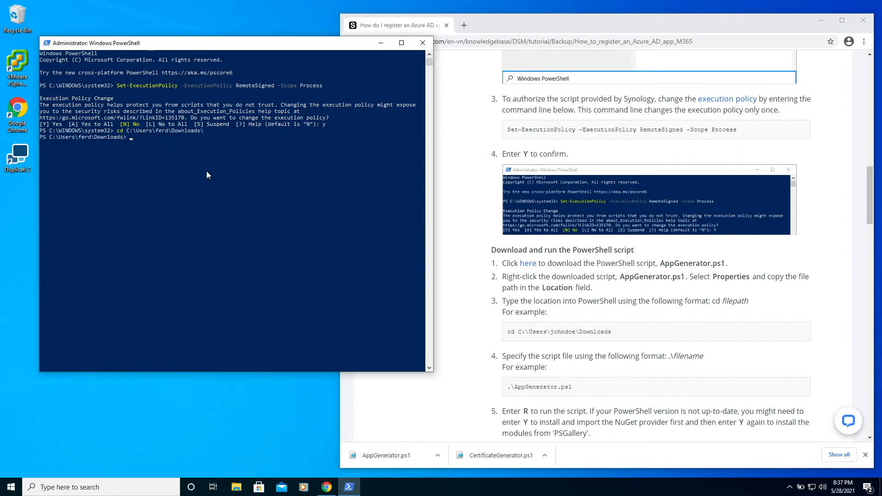
{"action": "type", "text": ".\\AppGenerator.ps1"}
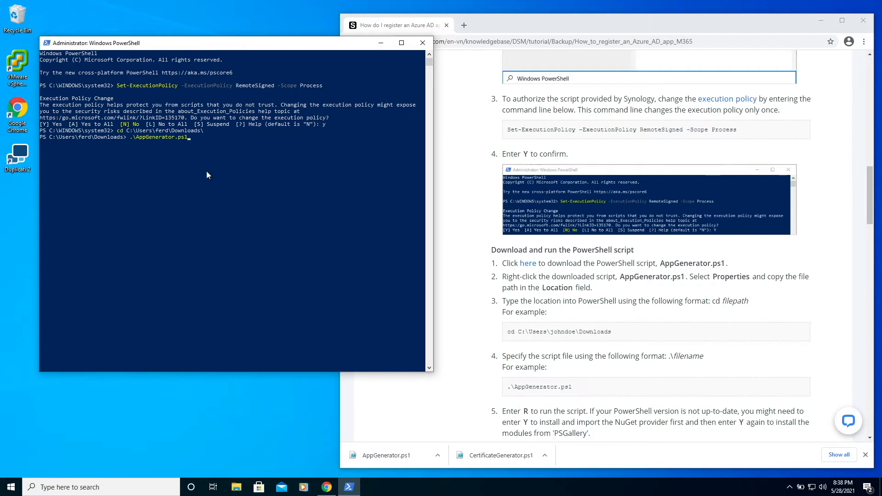
{"action": "type", "text": "R"}
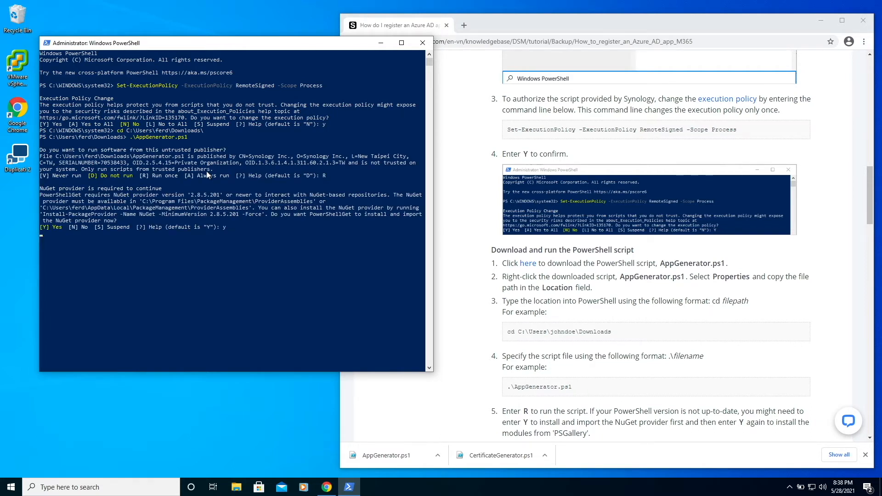
{"action": "type", "text": "y"}
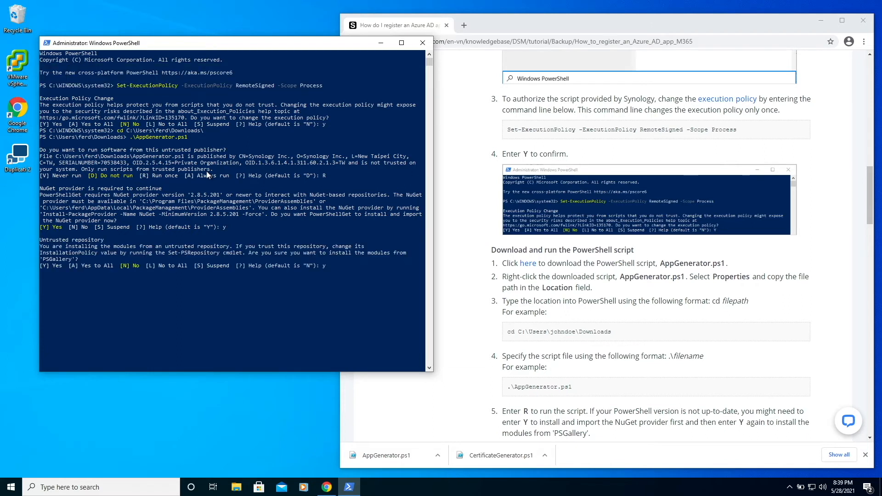
{"action": "key", "text": "enter"}
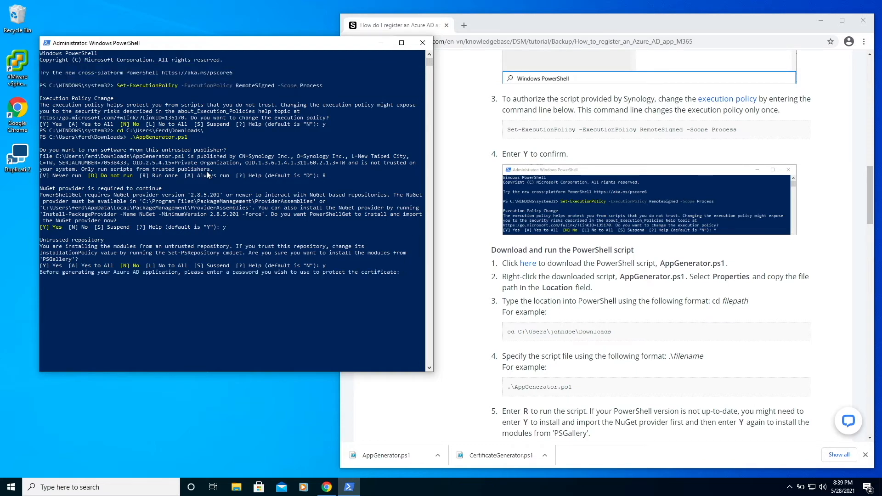
{"action": "type", "text": "********"}
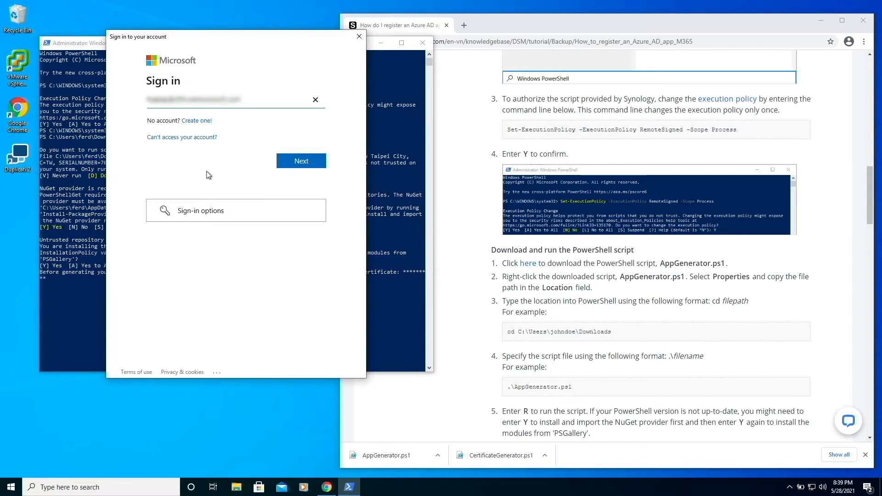
- Submit the admin account in the Microsoft sign-in window for the script
{"action": "left_click", "coordinate": [302, 160]}
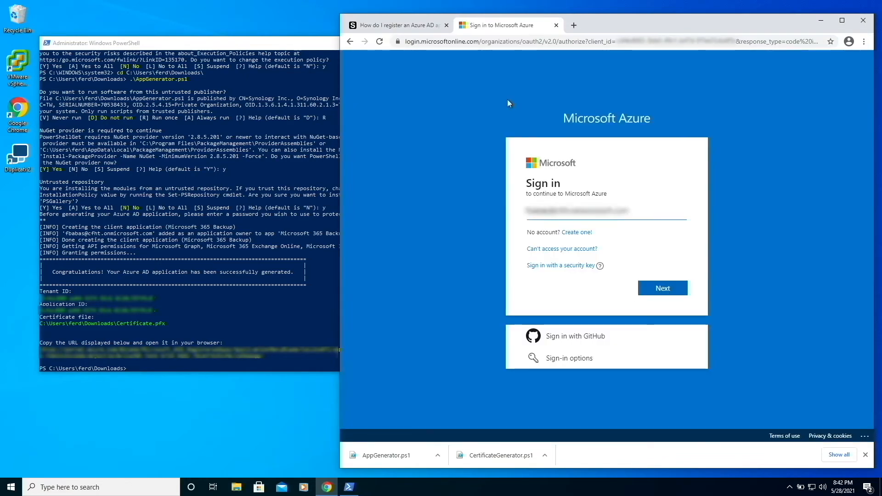
- Sign in to the Azure portal and grant admin consent for the requested API permissions
{"action": "left_click", "coordinate": [662, 287]}
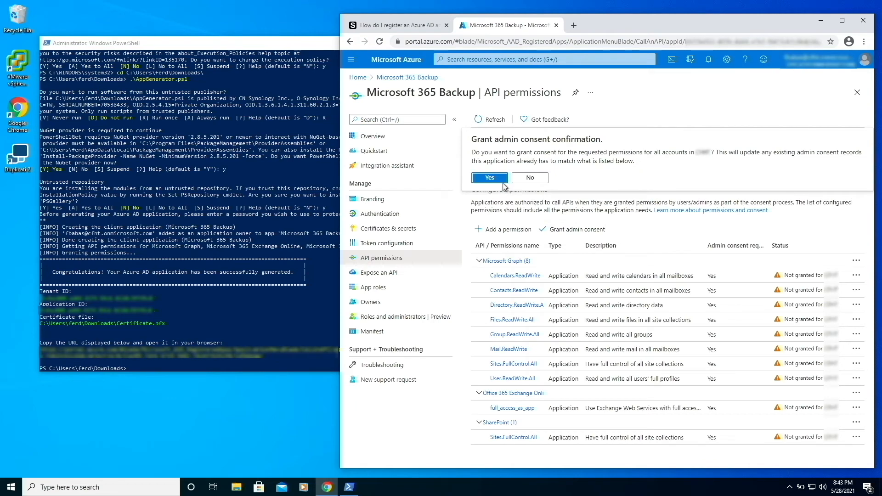
{"action": "left_click", "coordinate": [488, 177]}
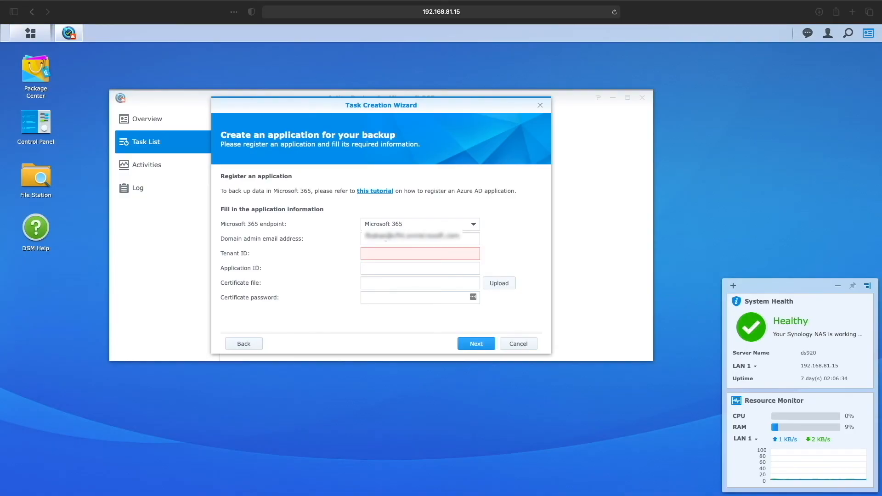
- Enter the tenant ID, upload Certificate.pfx, and connect to reach the task settings
{"action": "left_click", "coordinate": [419, 254]}
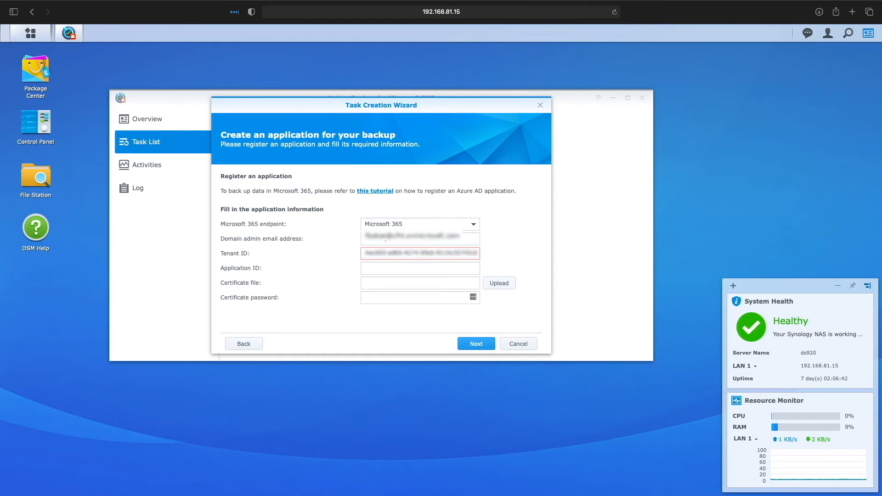
{"action": "left_click", "coordinate": [498, 283]}
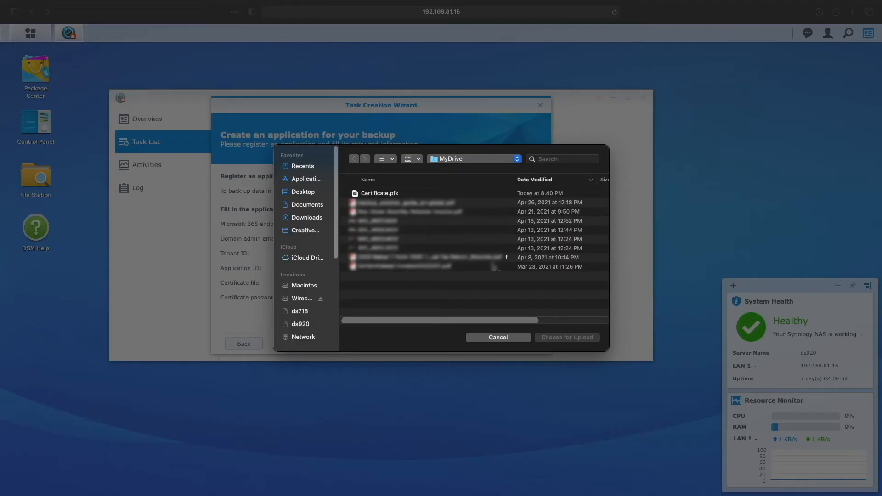
{"action": "left_click", "coordinate": [566, 337]}
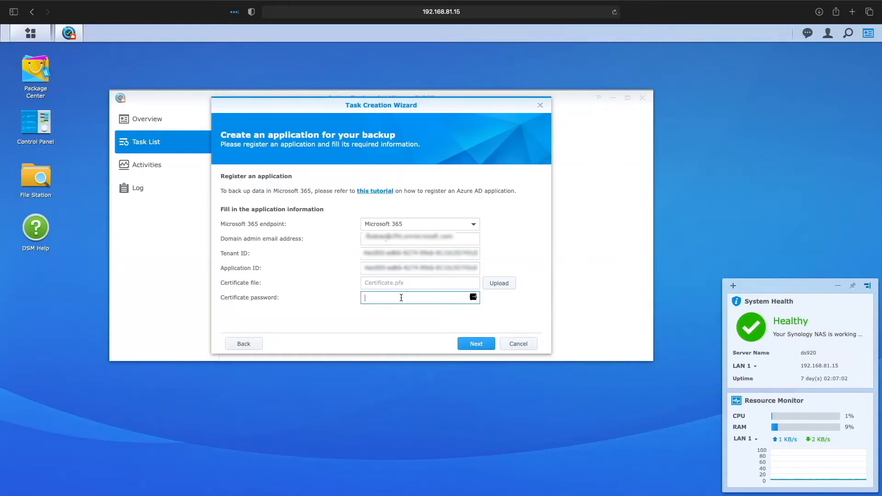
{"action": "left_click", "coordinate": [475, 344]}
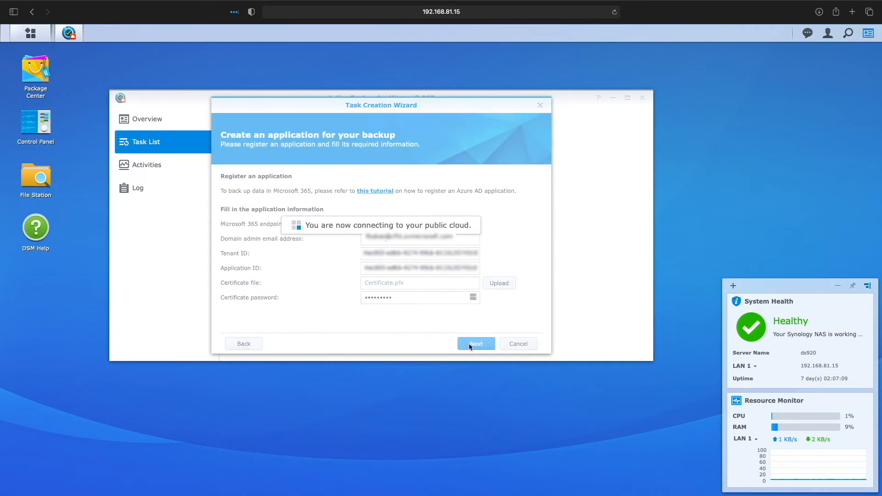
{"action": "left_click", "coordinate": [475, 344]}
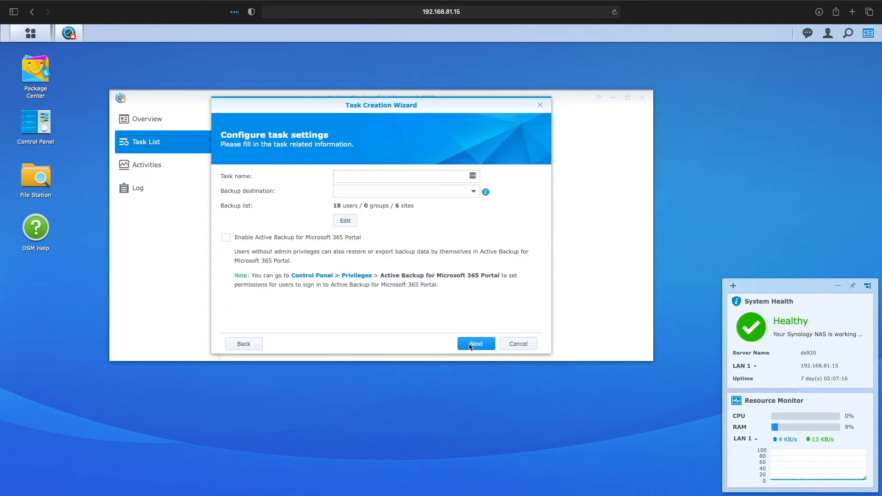
- Name the task 'Microsoft 365 Backup' and narrow the backup list to a single user
{"action": "left_click", "coordinate": [406, 176]}
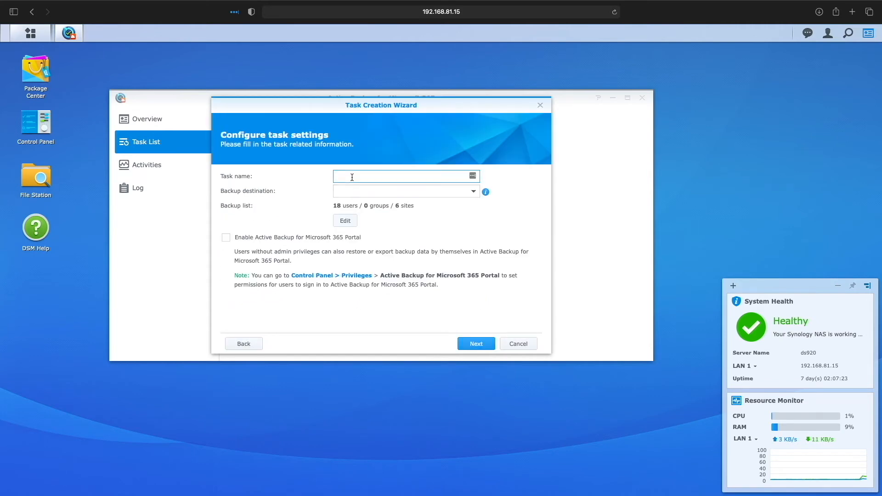
{"action": "type", "text": "Microsoft 365"}
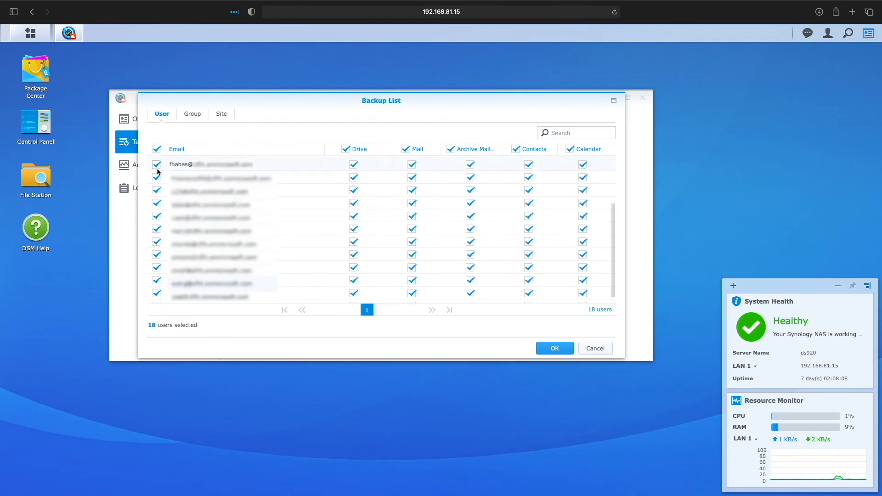
{"action": "left_click", "coordinate": [156, 149]}
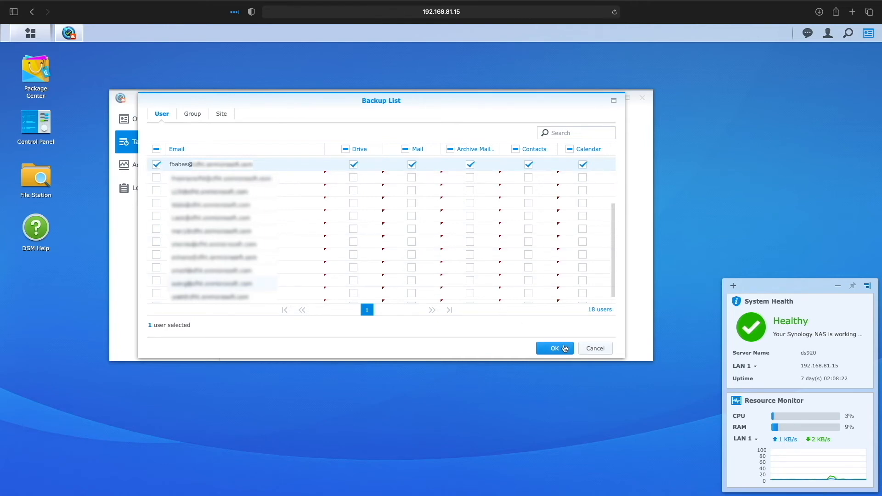
{"action": "left_click", "coordinate": [554, 348]}
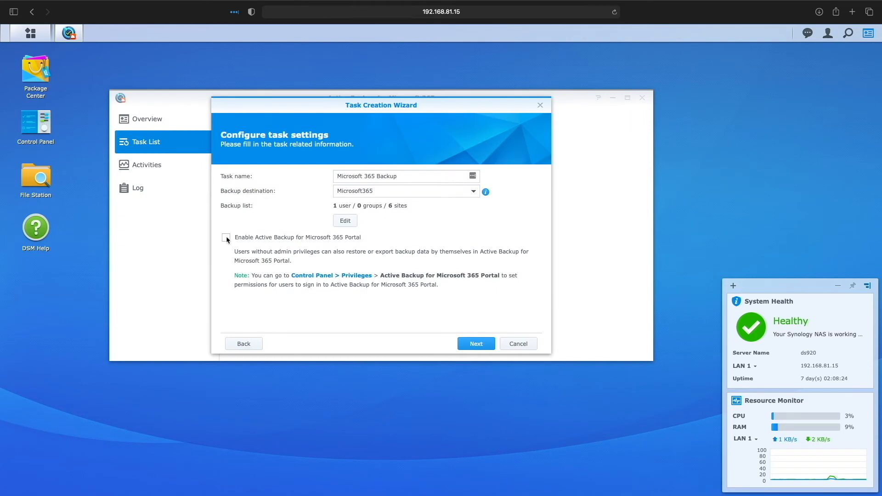
- Toggle the Microsoft 365 Portal option and leave it disabled, continuing to auto-discovery services
{"action": "left_click", "coordinate": [226, 237]}
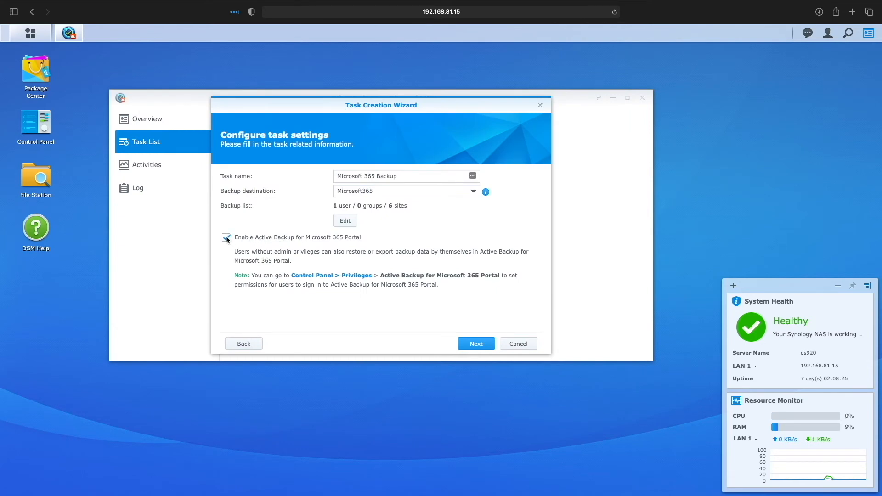
{"action": "left_click", "coordinate": [227, 237]}
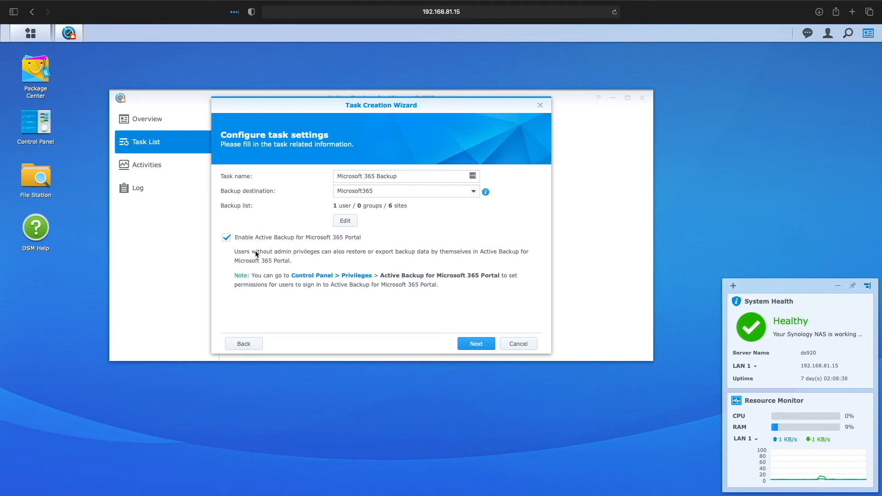
{"action": "mouse_move", "coordinate": [202, 242]}
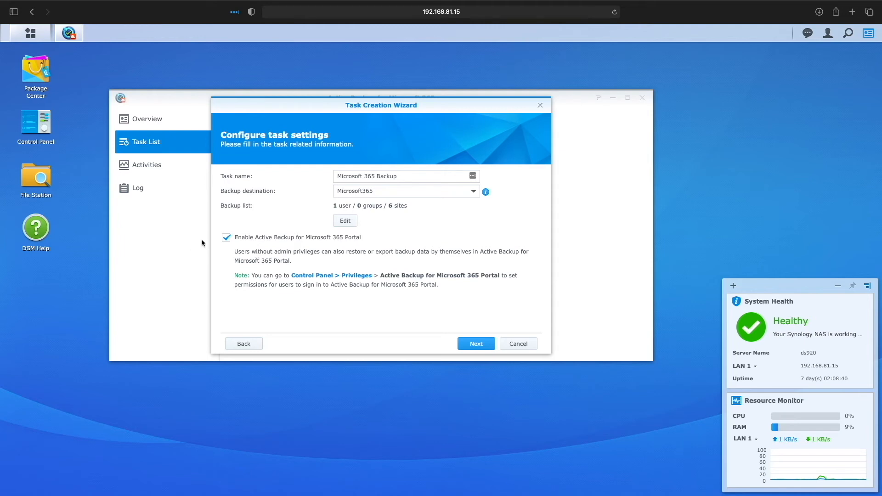
{"action": "left_click", "coordinate": [226, 237]}
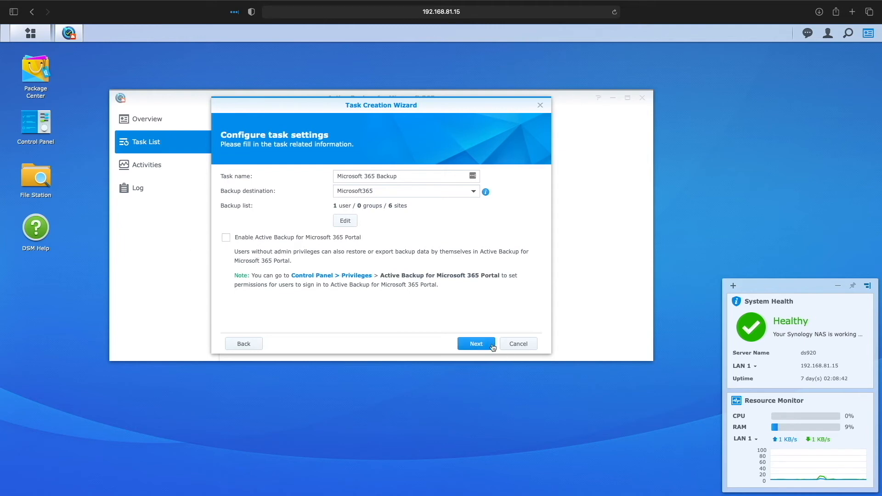
{"action": "left_click", "coordinate": [475, 344]}
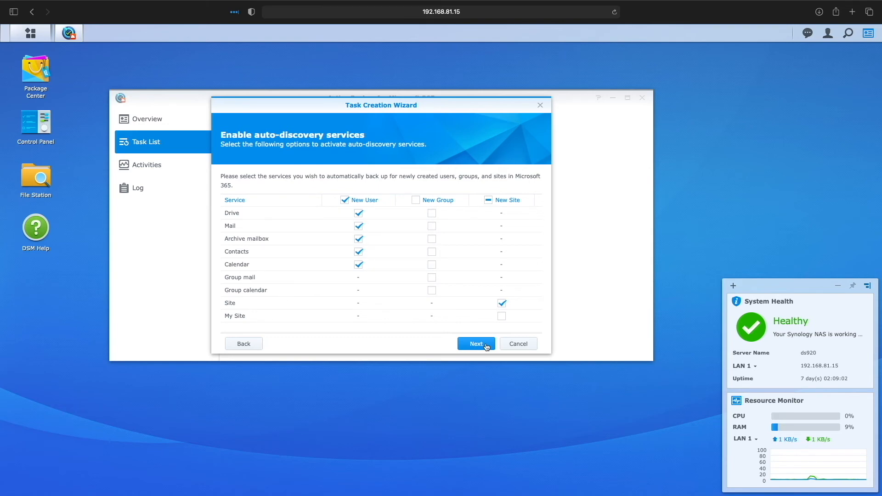
- Schedule the backup daily at 06:00, keep all versions, and proceed to the task summary
{"action": "left_click", "coordinate": [475, 344]}
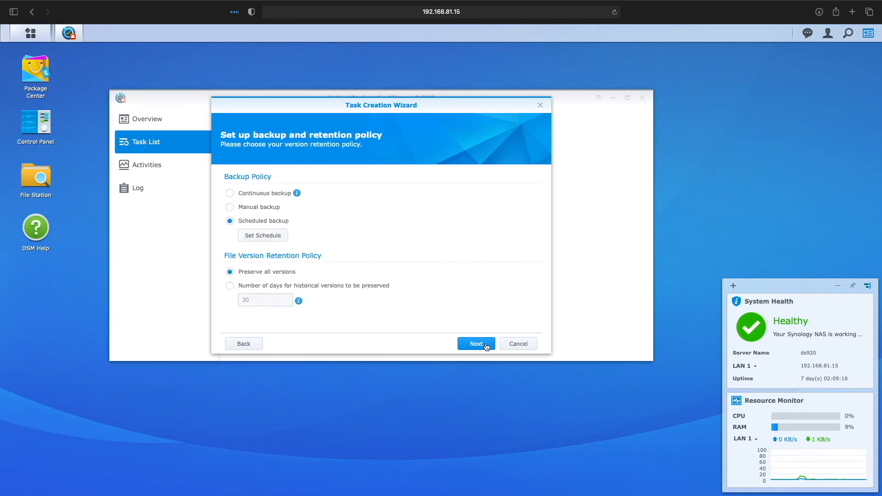
{"action": "left_click", "coordinate": [262, 236]}
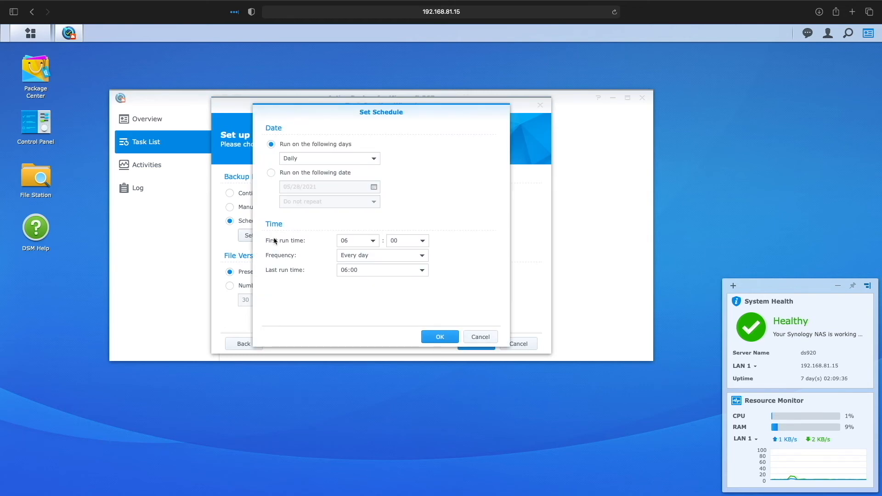
{"action": "mouse_move", "coordinate": [390, 317]}
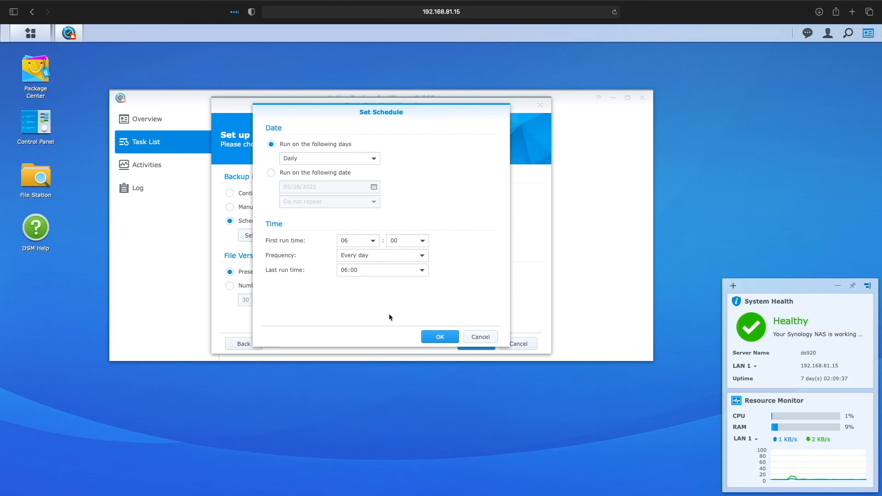
{"action": "left_click", "coordinate": [440, 336]}
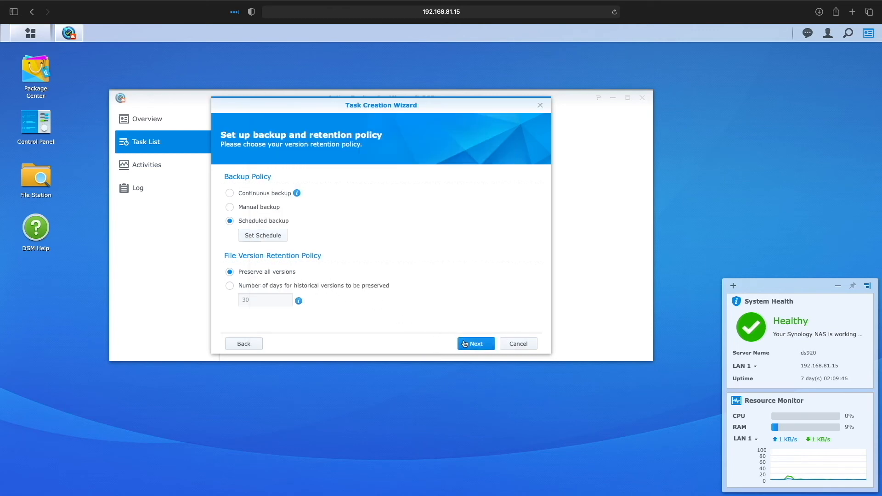
{"action": "left_click", "coordinate": [475, 343]}
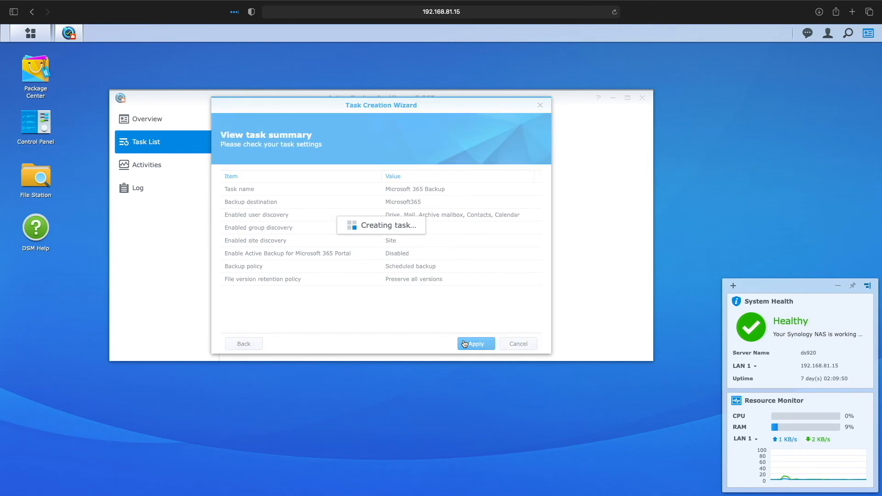
- Create the Microsoft 365 Backup task and, once completed, switch to the Outlook mailbox
{"action": "left_click", "coordinate": [475, 344]}
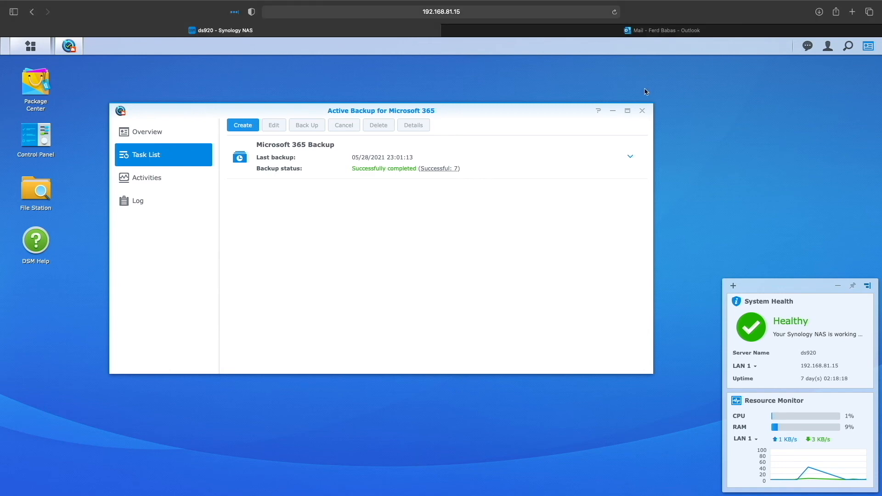
{"action": "left_click", "coordinate": [663, 31]}
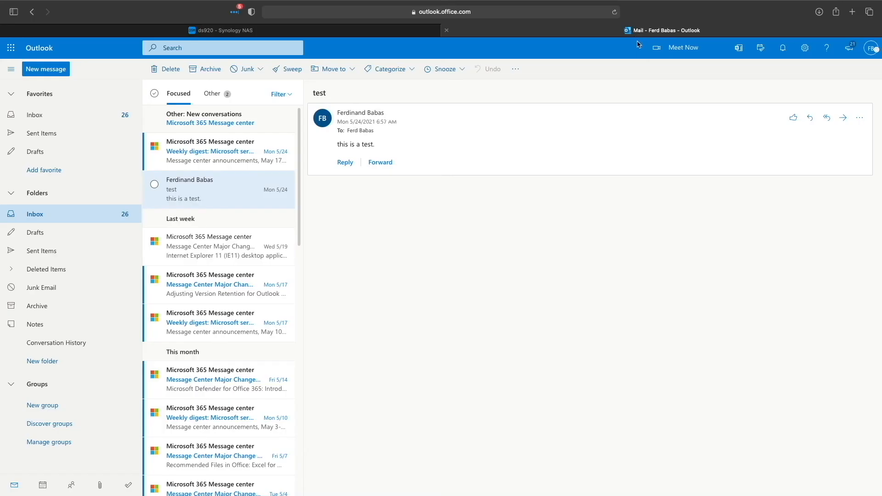
{"action": "mouse_move", "coordinate": [202, 194]}
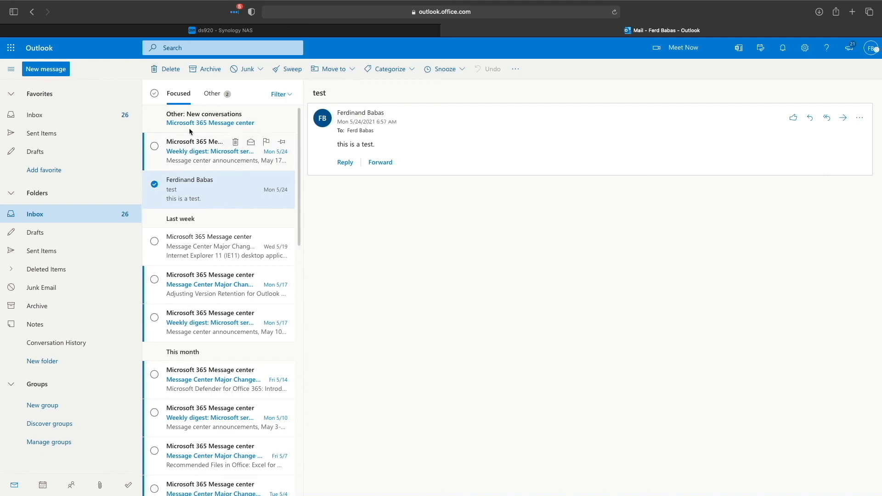
- Delete the 'test' email from the Outlook Inbox
{"action": "left_click", "coordinate": [169, 69]}
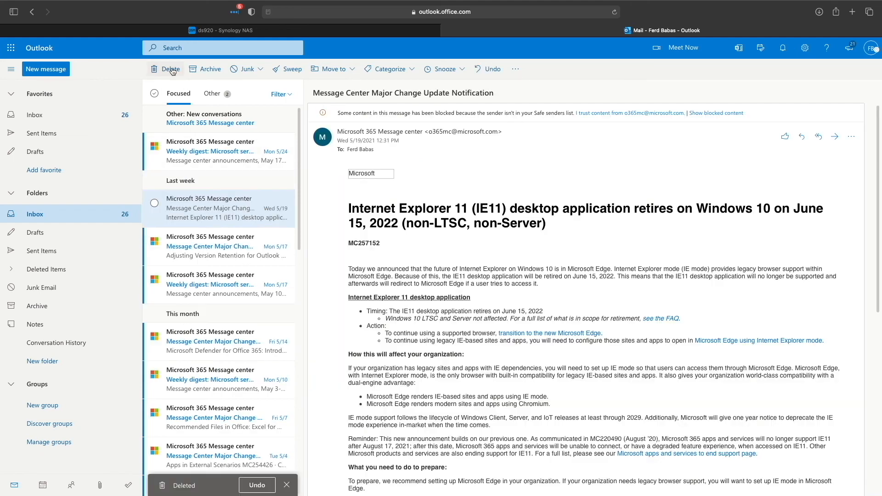
{"action": "left_click", "coordinate": [222, 30]}
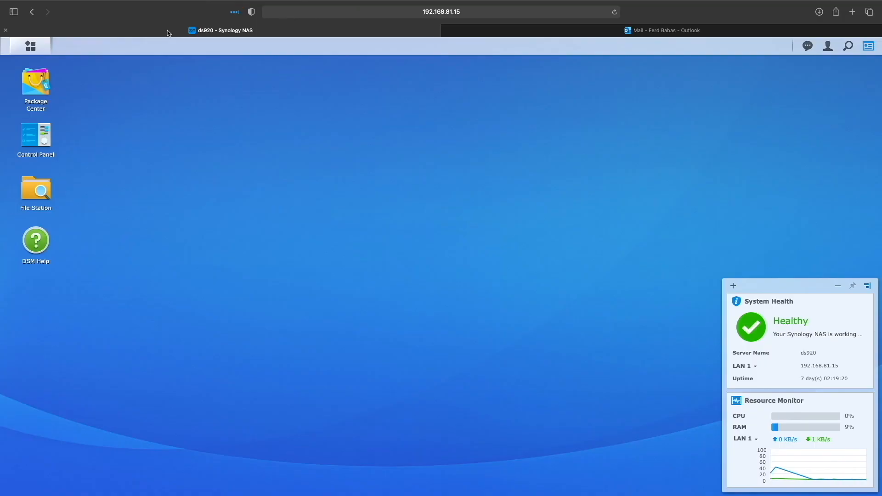
{"action": "left_click", "coordinate": [30, 46]}
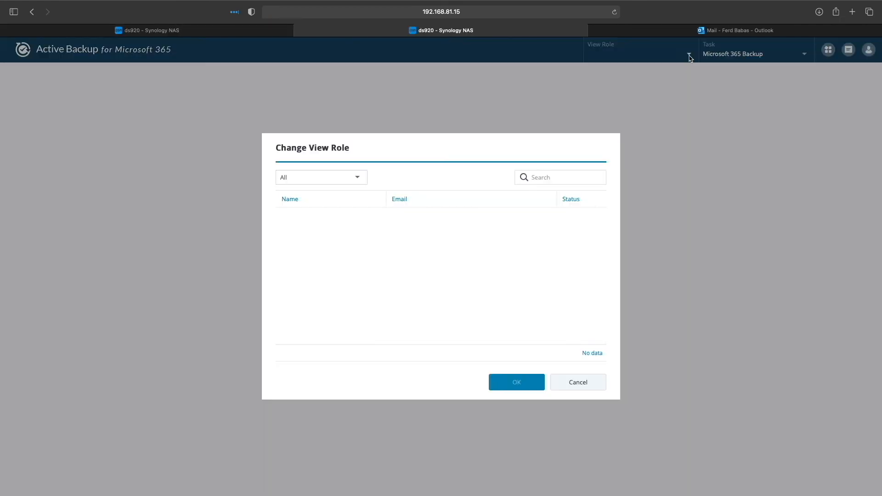
{"action": "type", "text": "fbabas"}
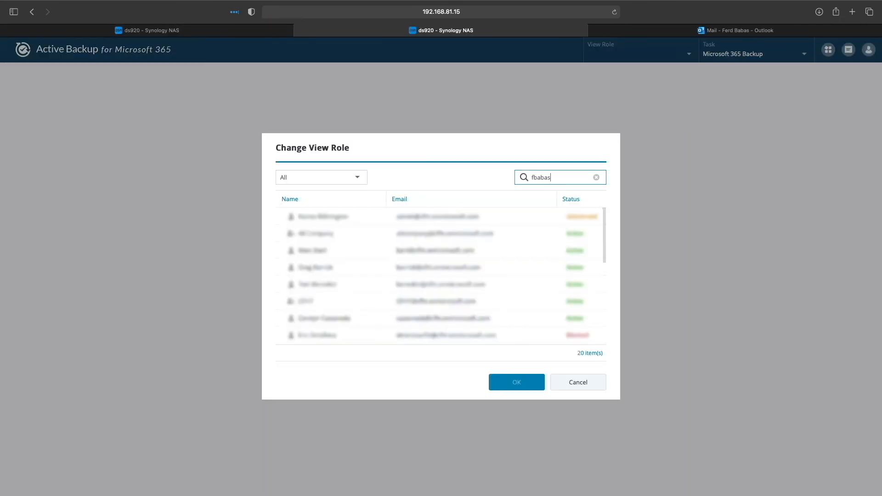
{"action": "left_click", "coordinate": [516, 383]}
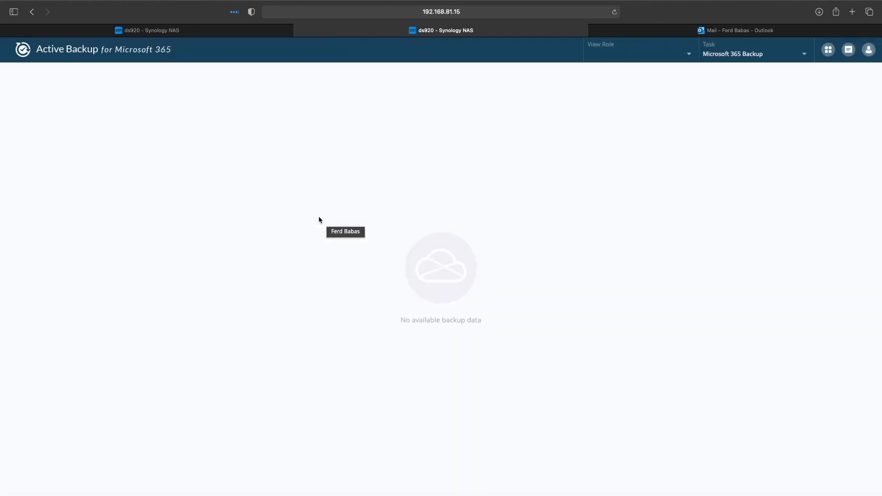
{"action": "left_click", "coordinate": [828, 49]}
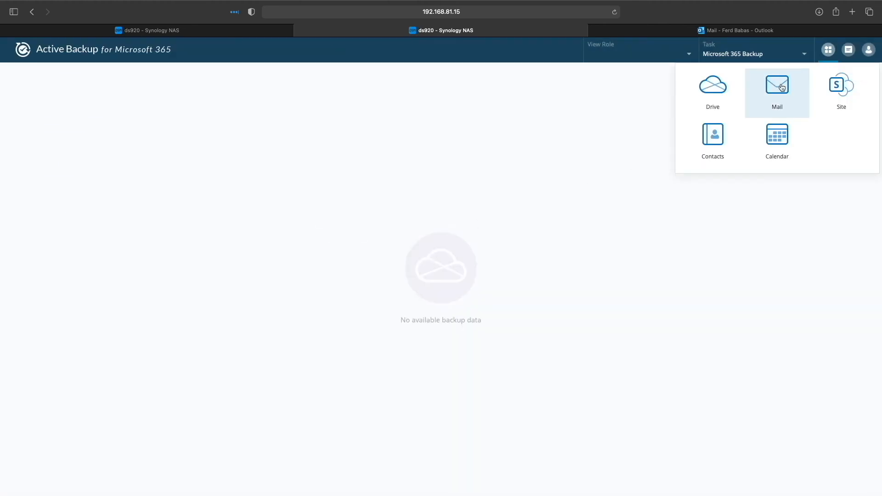
{"action": "left_click", "coordinate": [777, 88]}
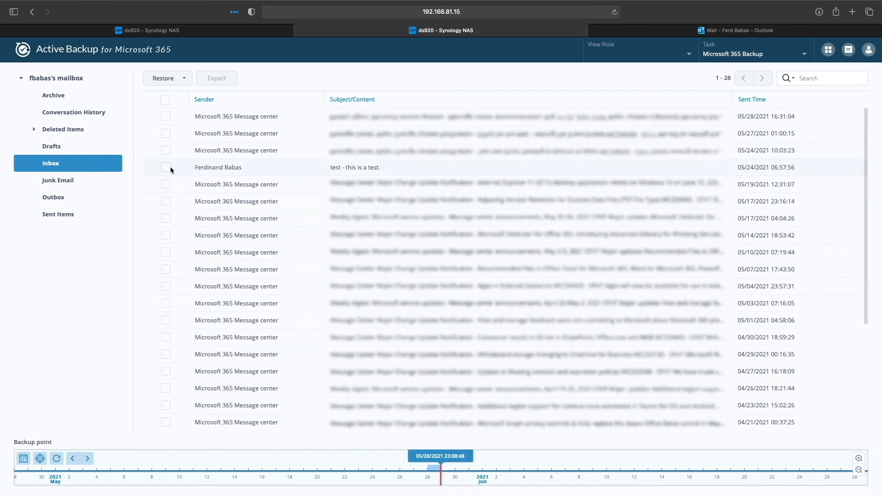
- Restore the selected test email from Inbox into a new folder, then return to Outlook
{"action": "left_click", "coordinate": [166, 167]}
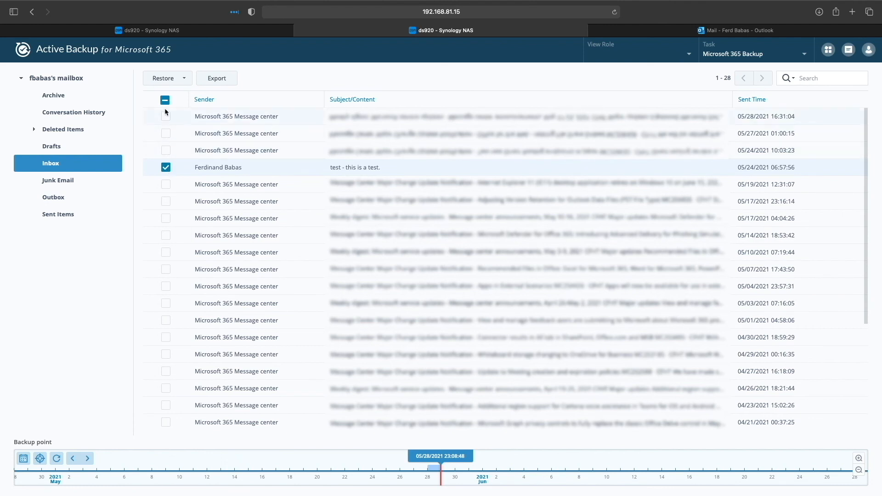
{"action": "left_click", "coordinate": [163, 77]}
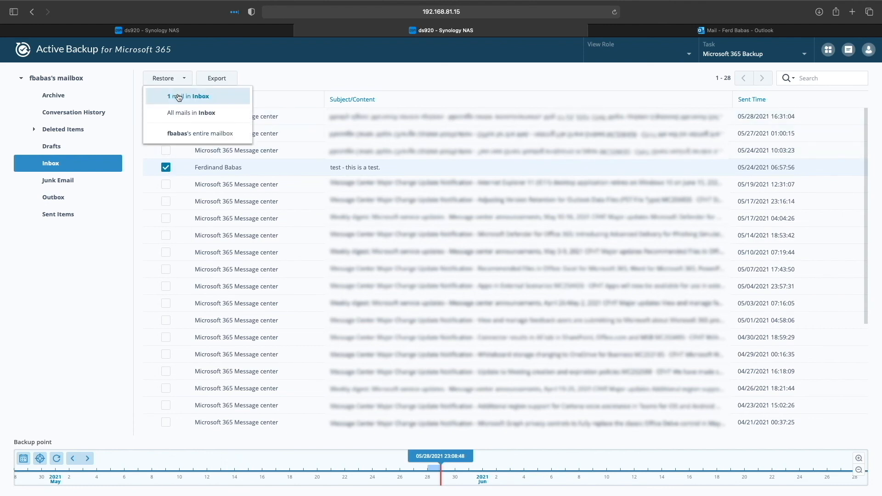
{"action": "left_click", "coordinate": [181, 97]}
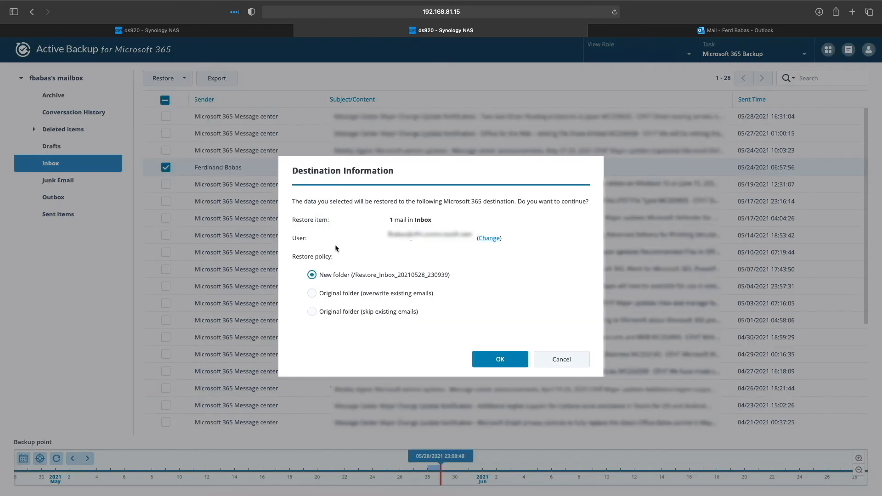
{"action": "mouse_move", "coordinate": [369, 281]}
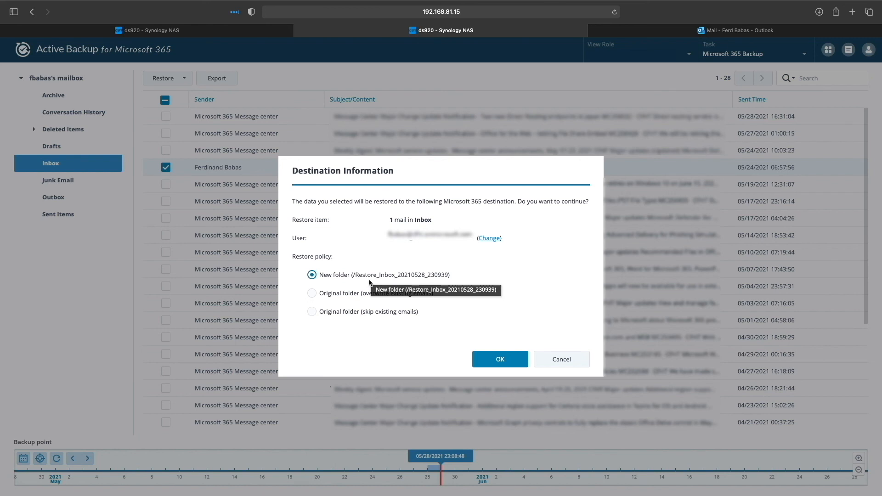
{"action": "left_click", "coordinate": [499, 359]}
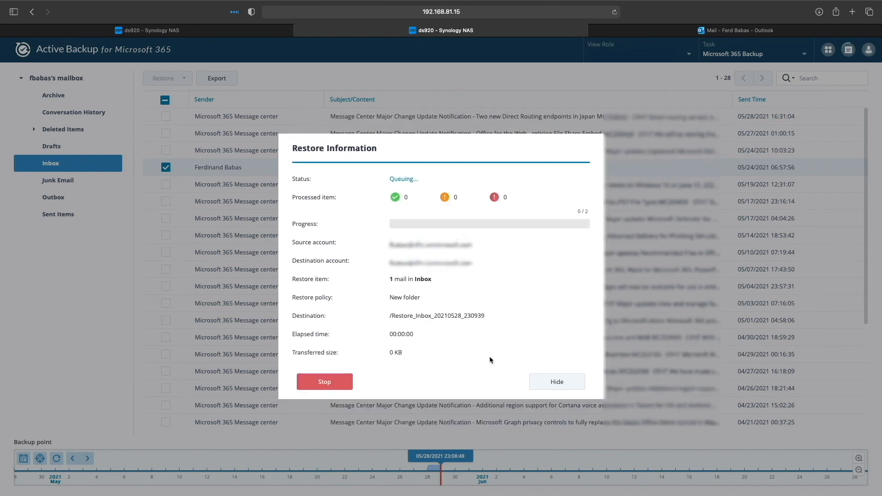
{"action": "left_click", "coordinate": [737, 29]}
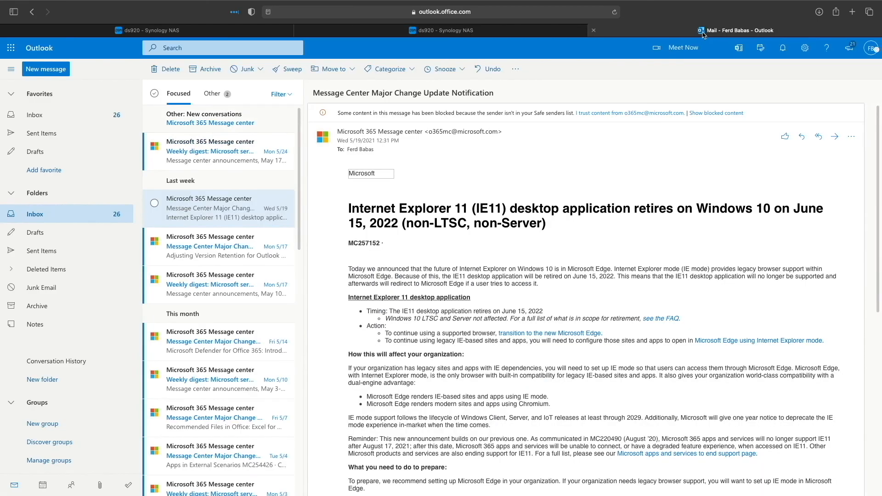
{"action": "mouse_move", "coordinate": [646, 27]}
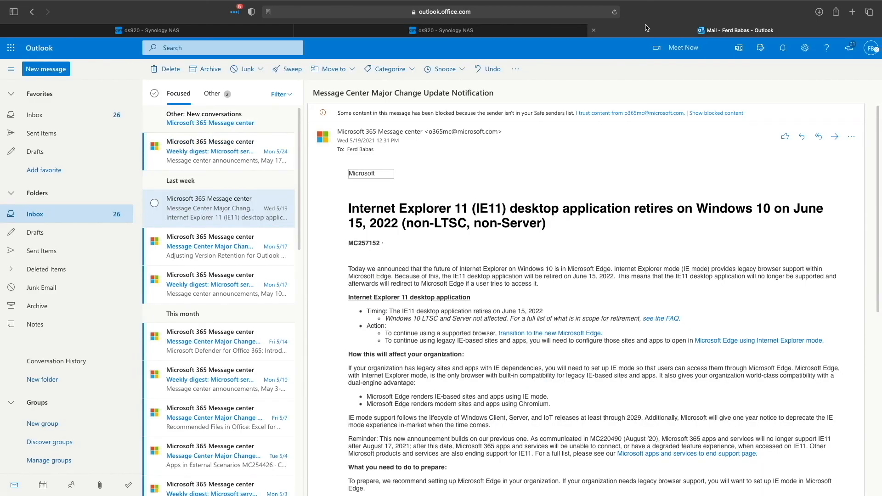
- Reload Outlook and view the restored email in Restore_Inbox_20210528_230939
{"action": "left_click", "coordinate": [615, 12]}
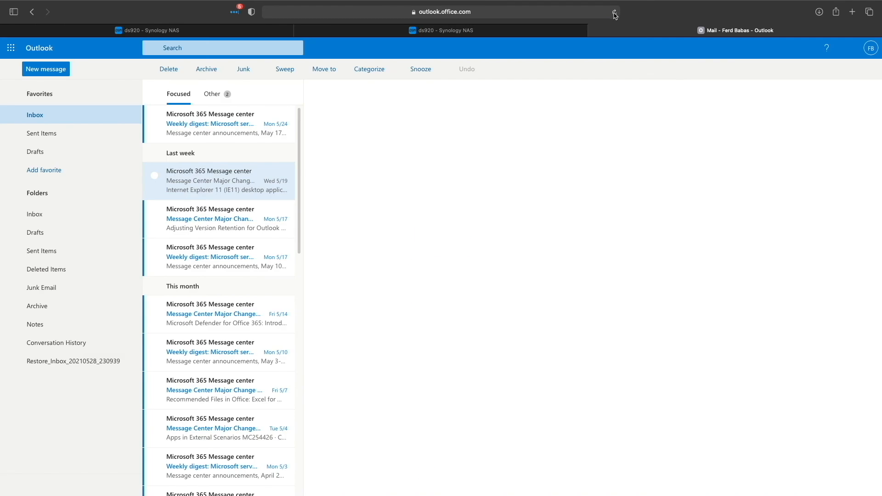
{"action": "left_click", "coordinate": [74, 360]}
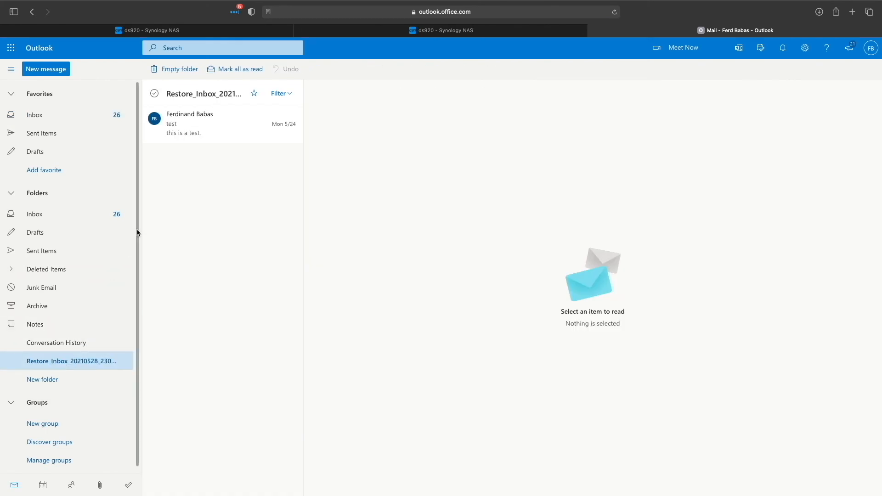